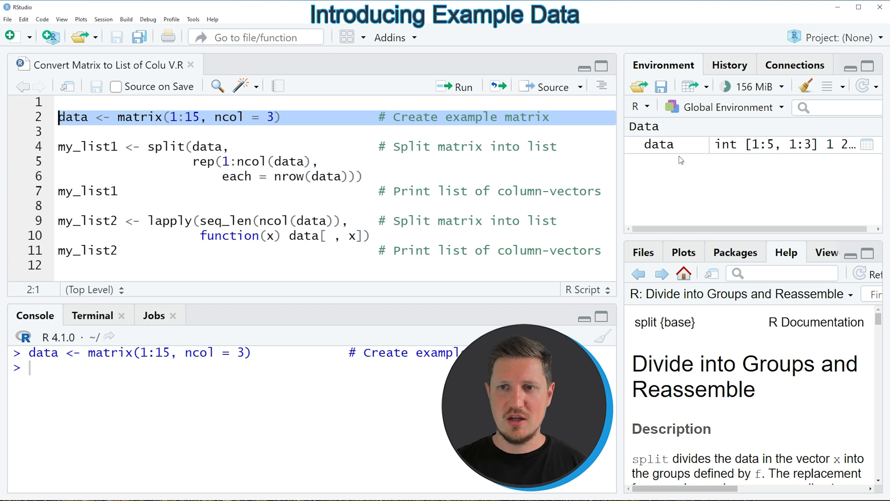
mouse_move(665, 144)
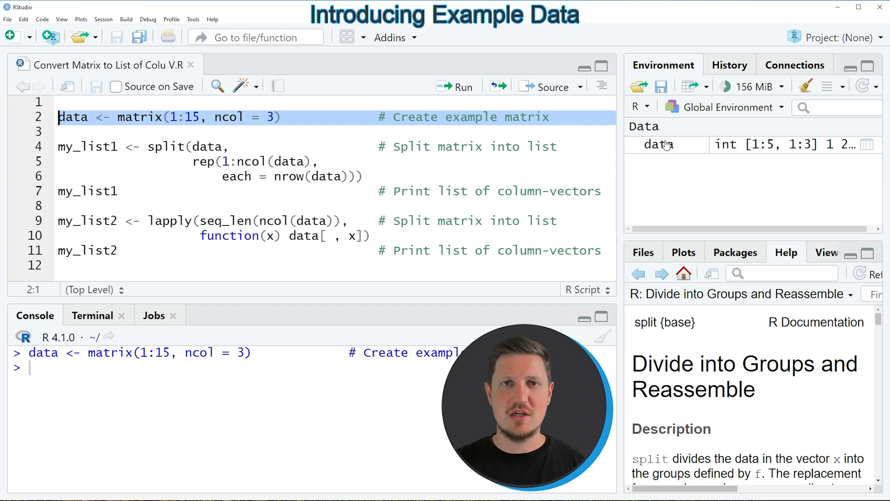
mouse_move(663, 150)
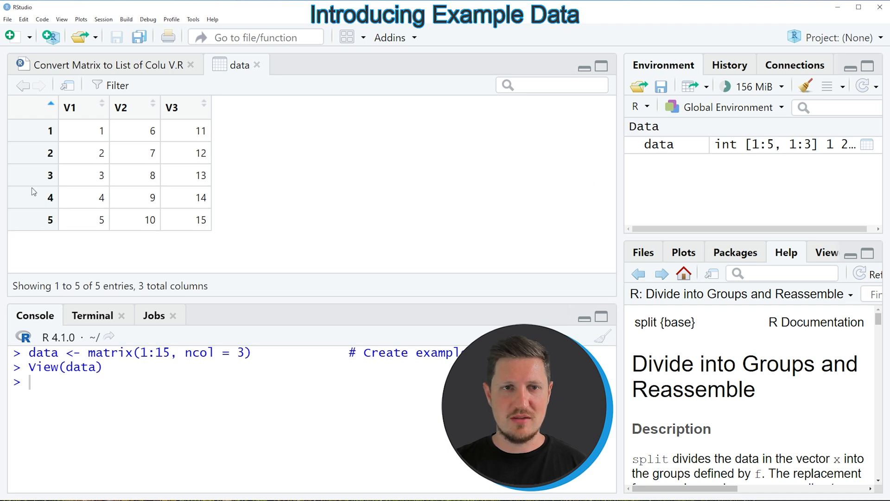
mouse_move(117, 187)
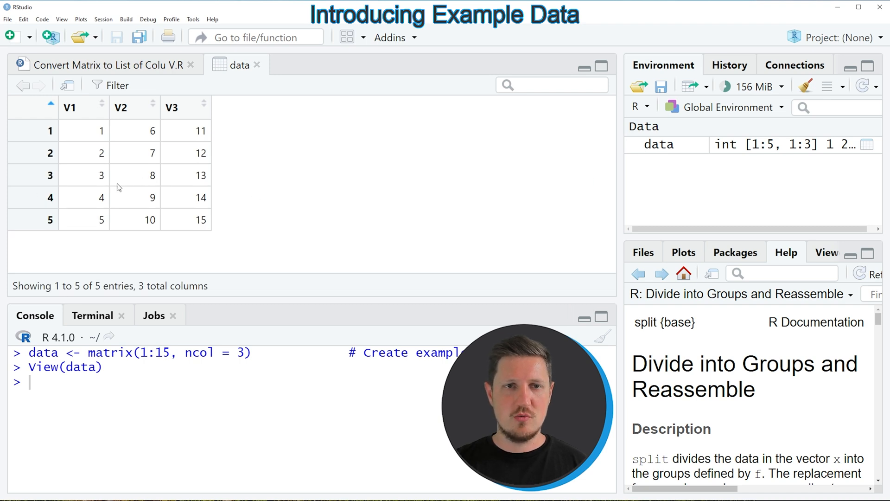
mouse_move(124, 172)
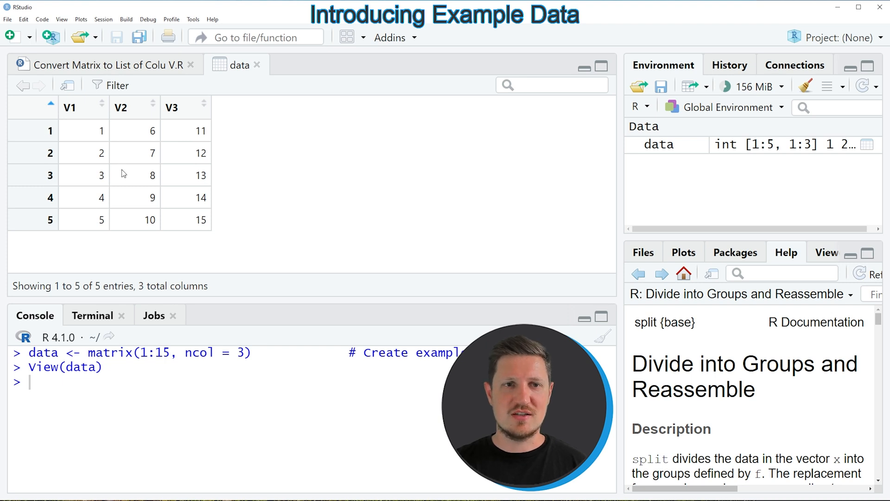
mouse_move(88, 123)
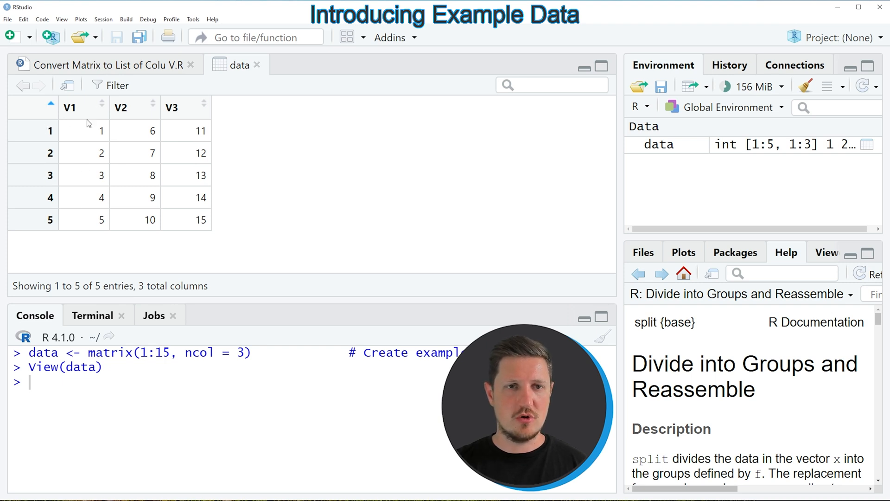
mouse_move(88, 121)
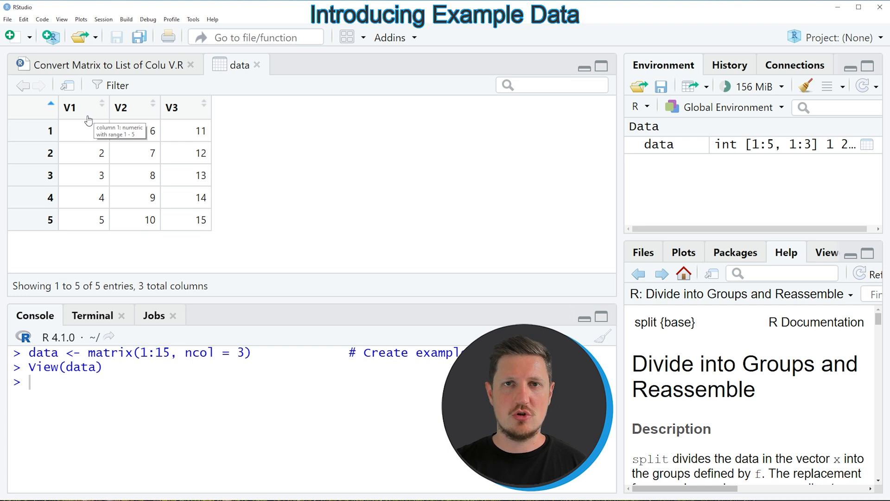
mouse_move(166, 139)
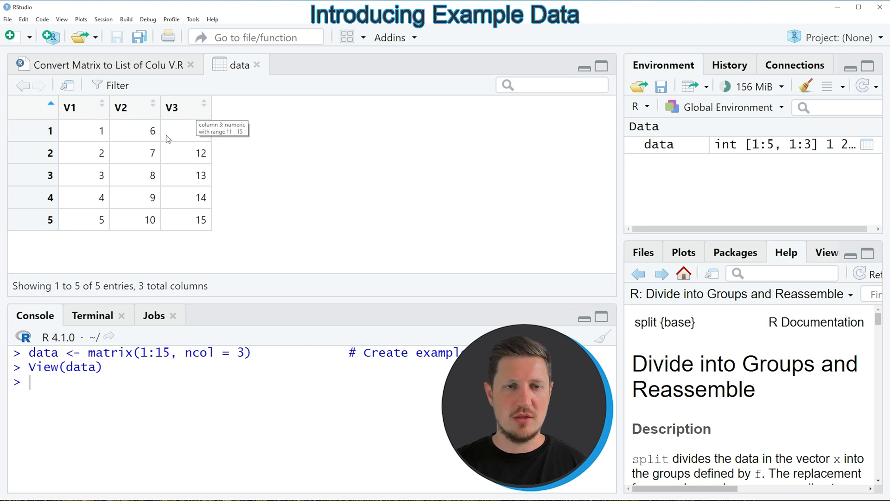
mouse_move(193, 199)
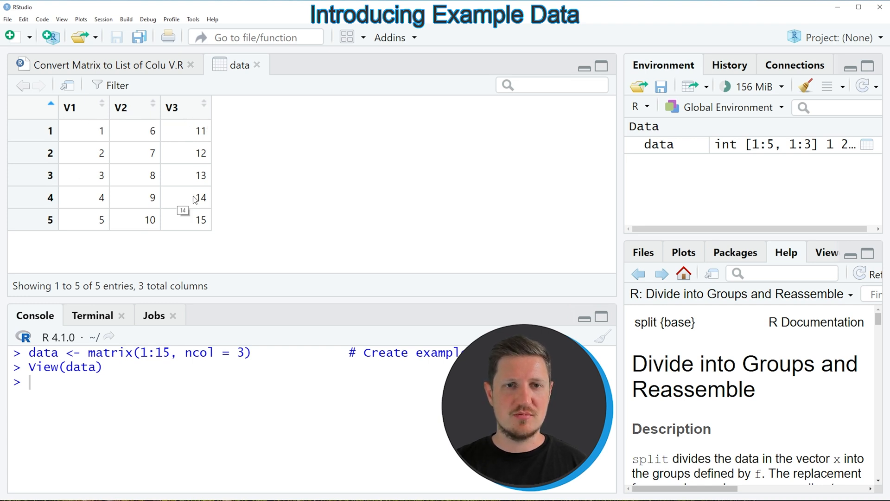
mouse_move(188, 109)
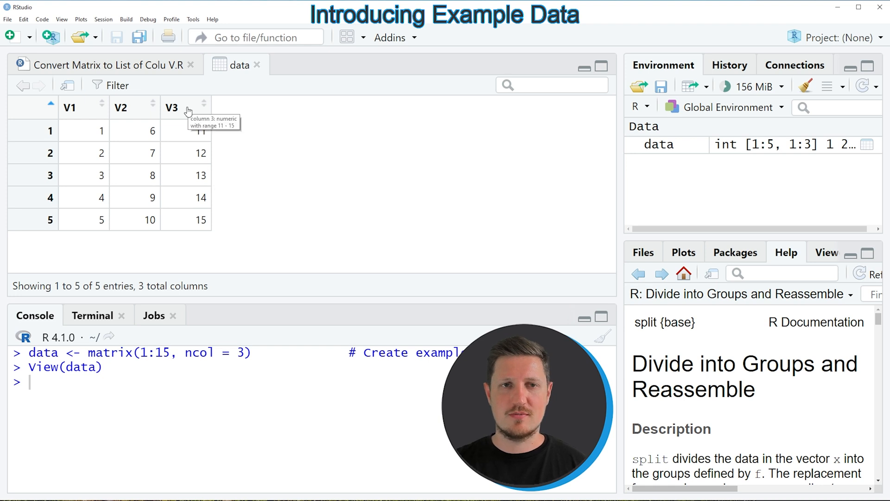
Return from the data viewer to the script with the split() and lapply() code.
click(102, 64)
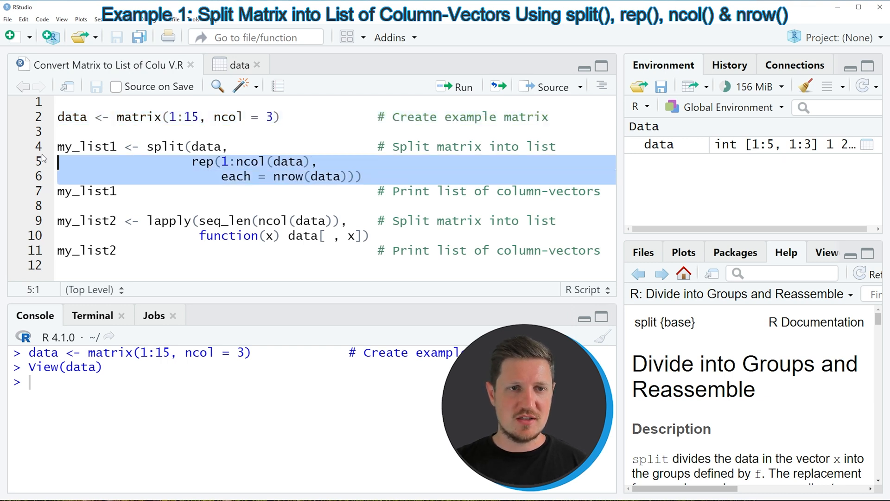
click(164, 176)
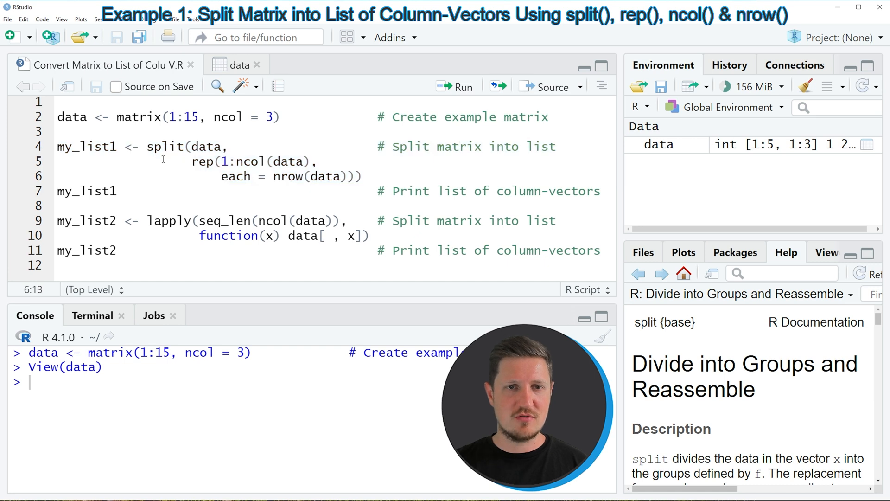
double_click(165, 146)
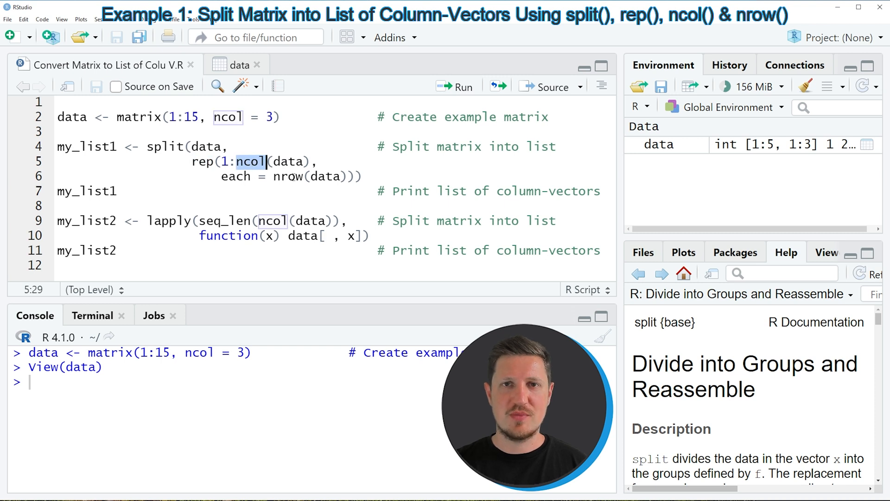
click(102, 176)
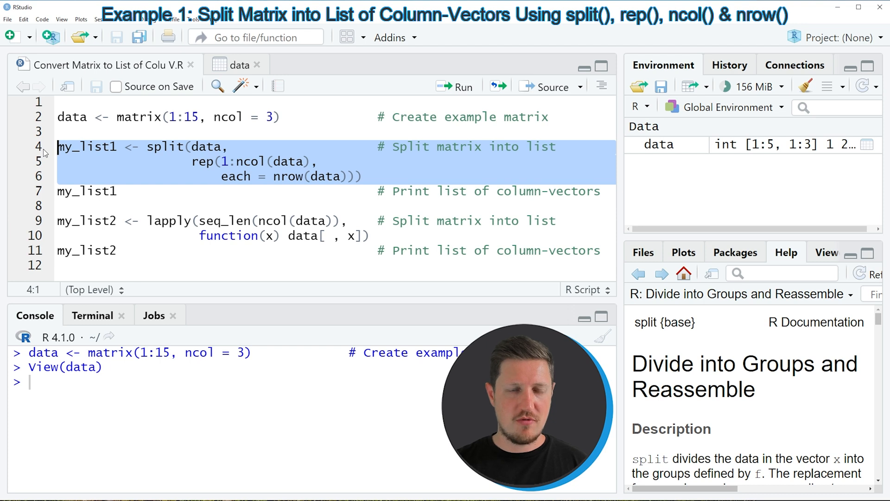
Run the split() assignment creating my_list1, then highlight split and nrow in the code.
click(454, 86)
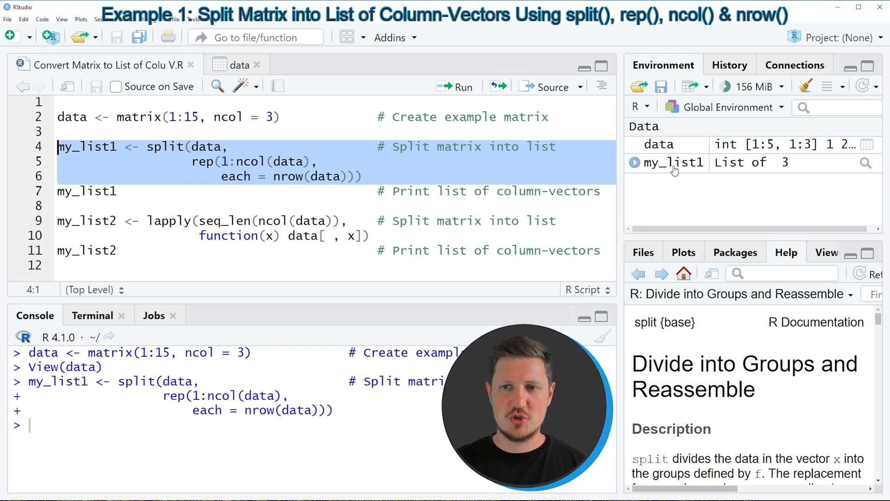
mouse_move(697, 175)
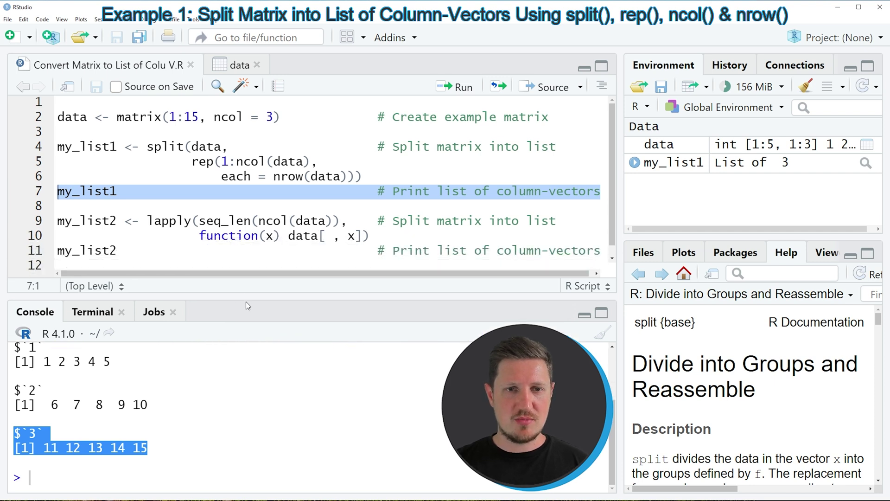
double_click(165, 146)
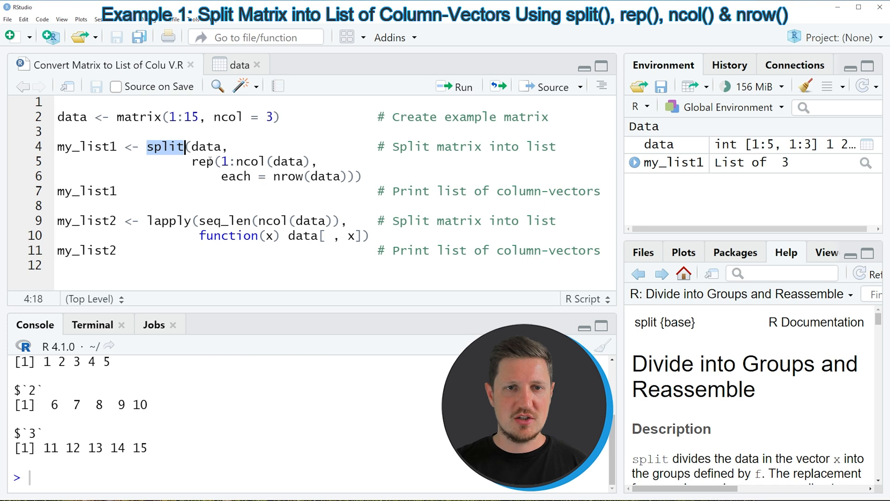
double_click(287, 176)
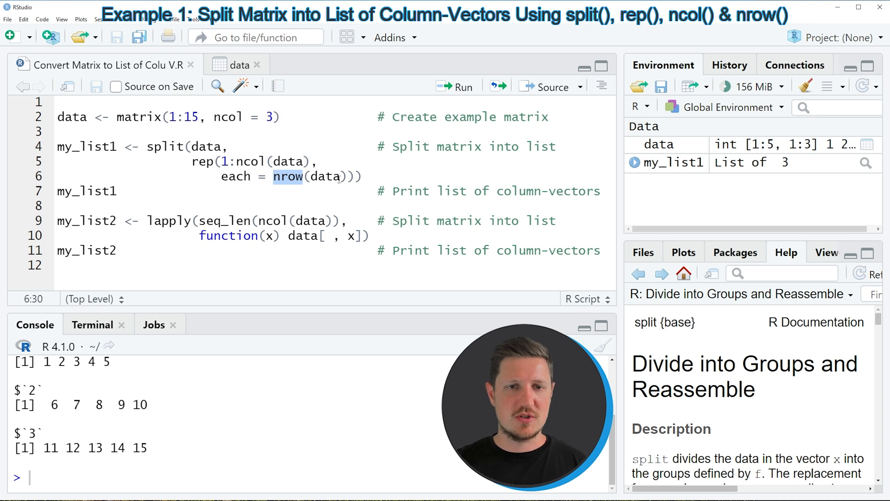
double_click(169, 220)
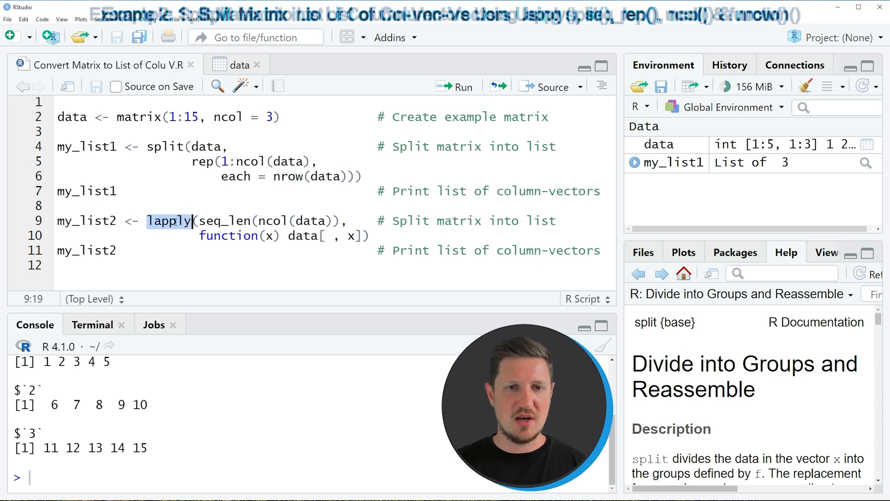
mouse_move(235, 223)
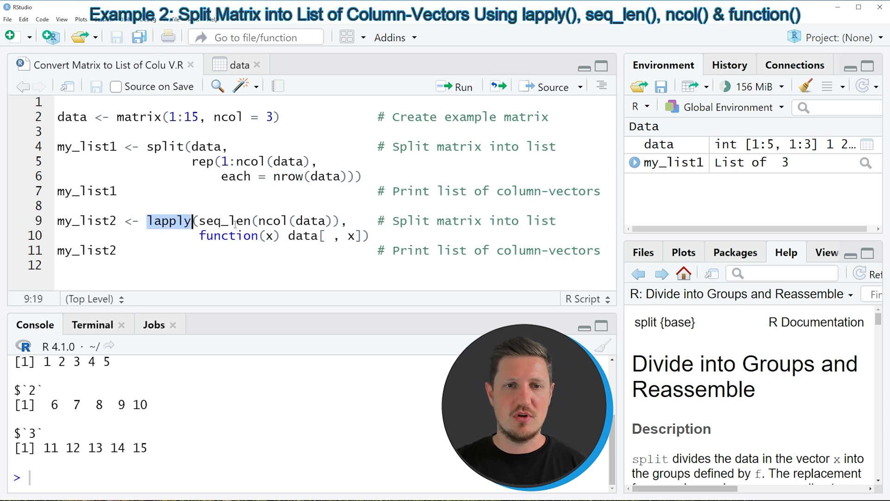
double_click(273, 221)
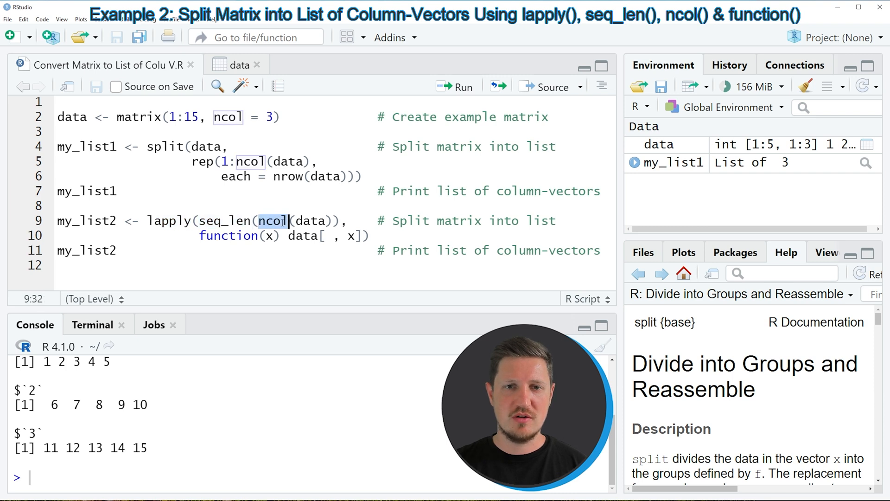
double_click(227, 235)
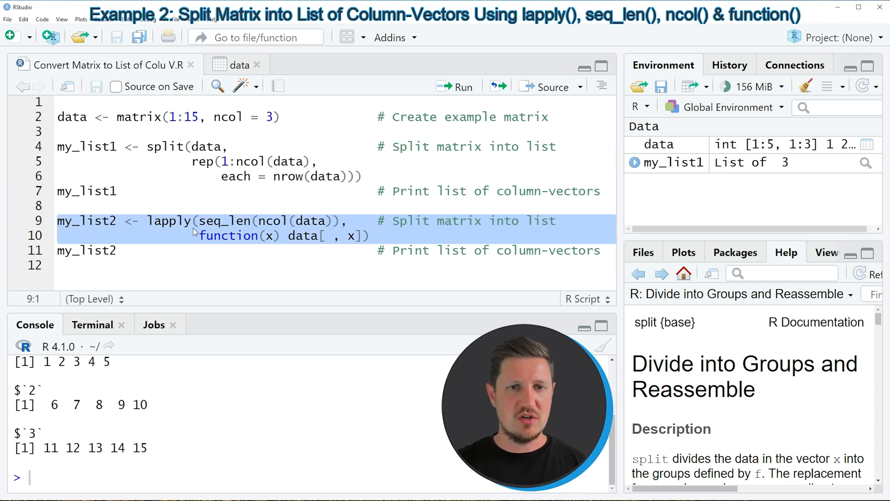
Create my_list2 with lapply(), print it, and enlarge the console to show the output.
click(454, 87)
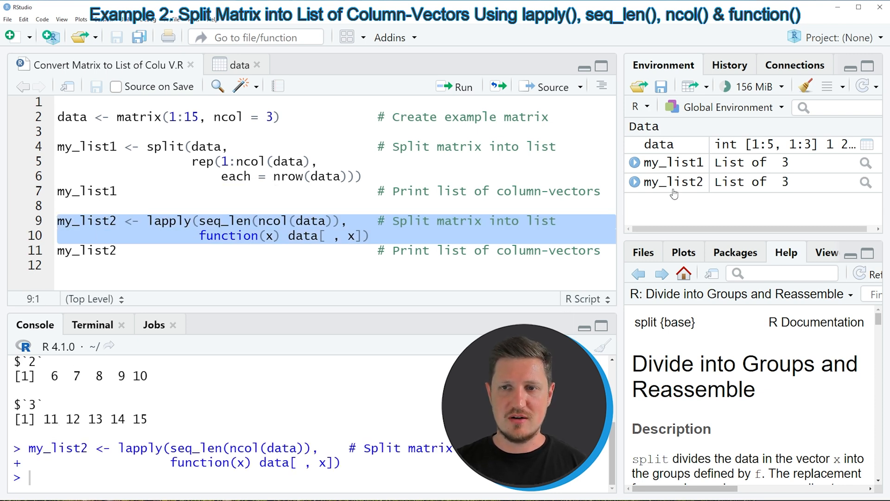
mouse_move(684, 193)
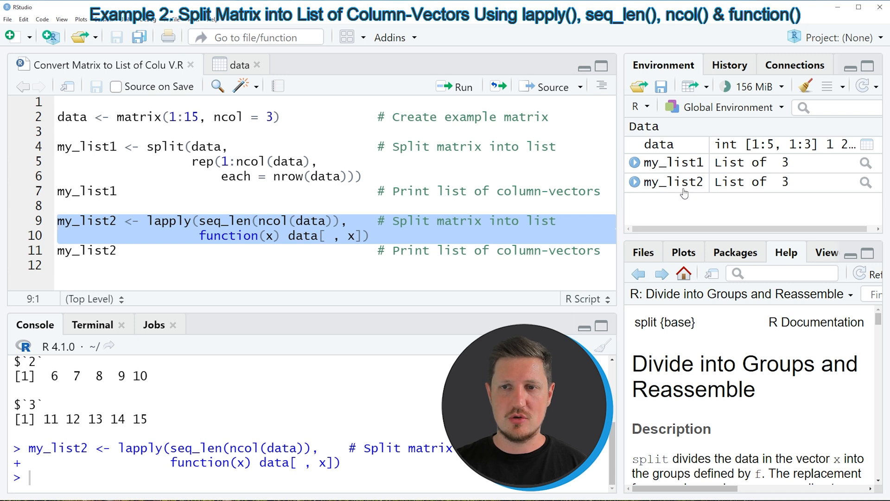
mouse_move(687, 181)
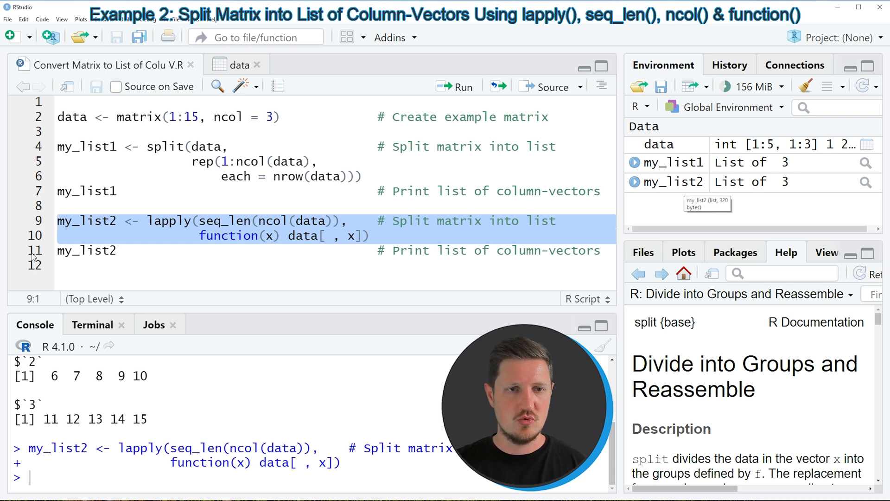
click(86, 250)
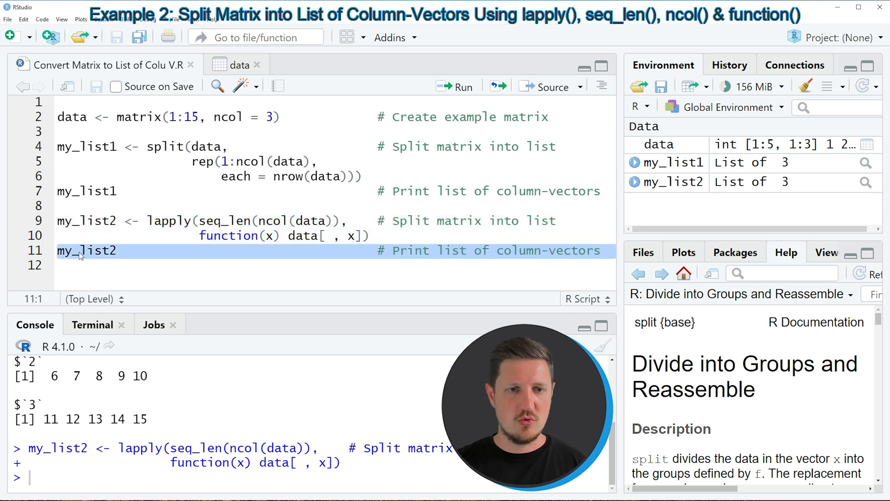
click(461, 86)
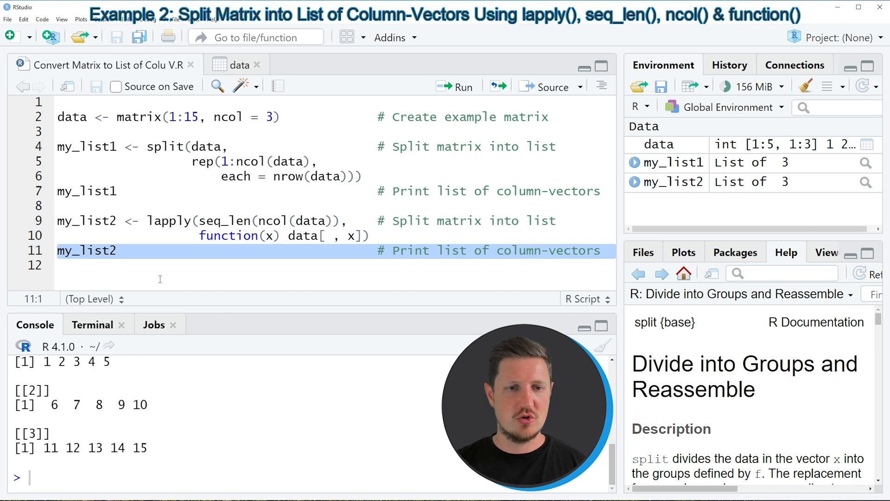
click(454, 86)
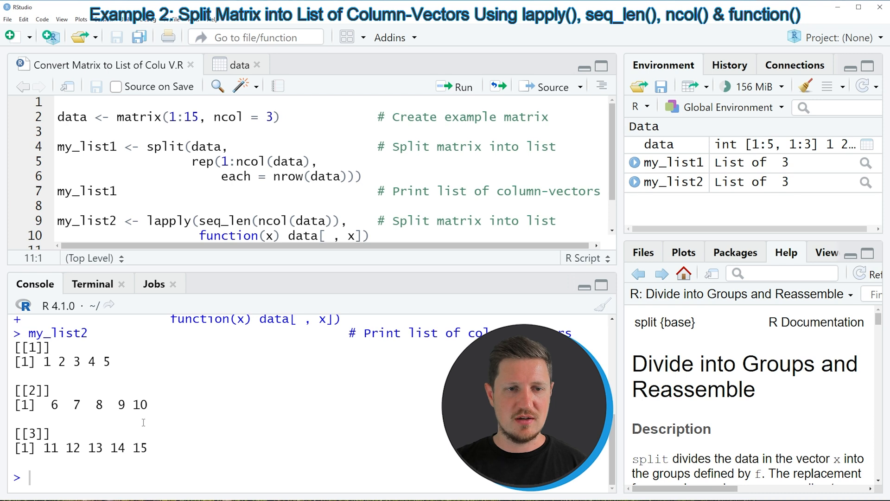
mouse_move(167, 392)
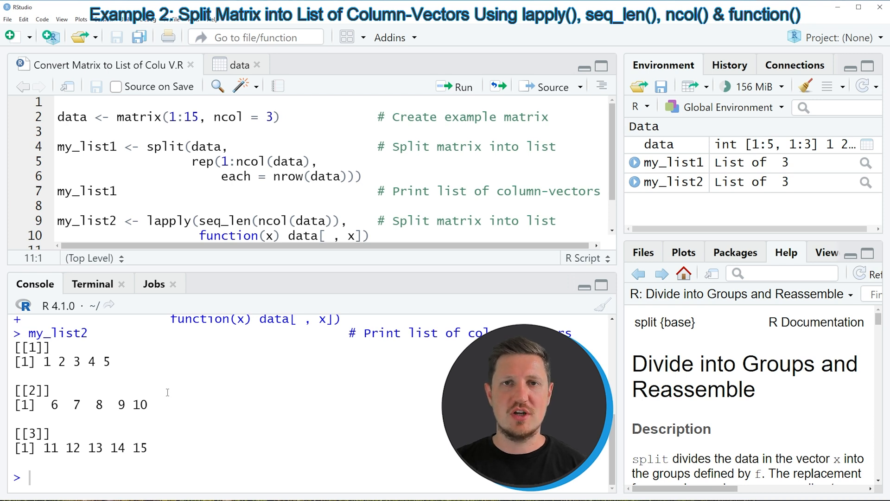